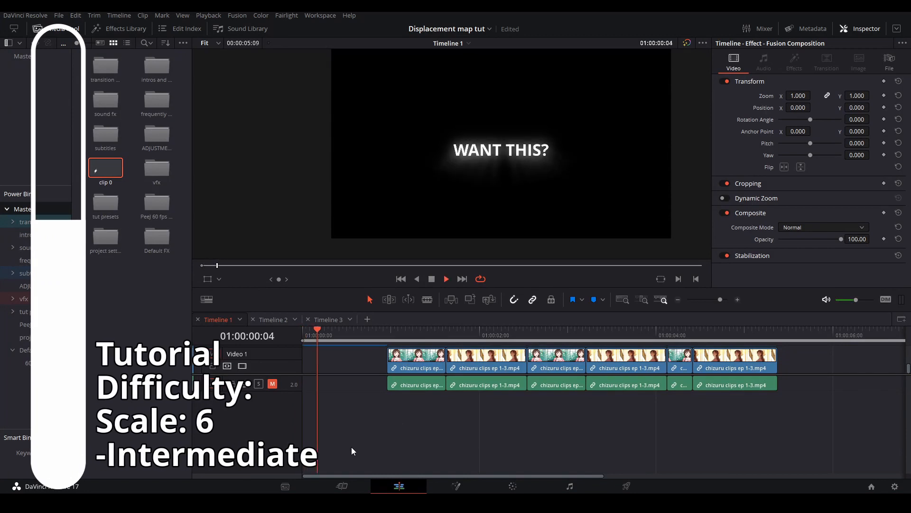
Step: Preview the finished transition and nudge Displace1's Y Refraction higher as a demo of the face warp
{"action": "left_click", "coordinate": [493, 329]}
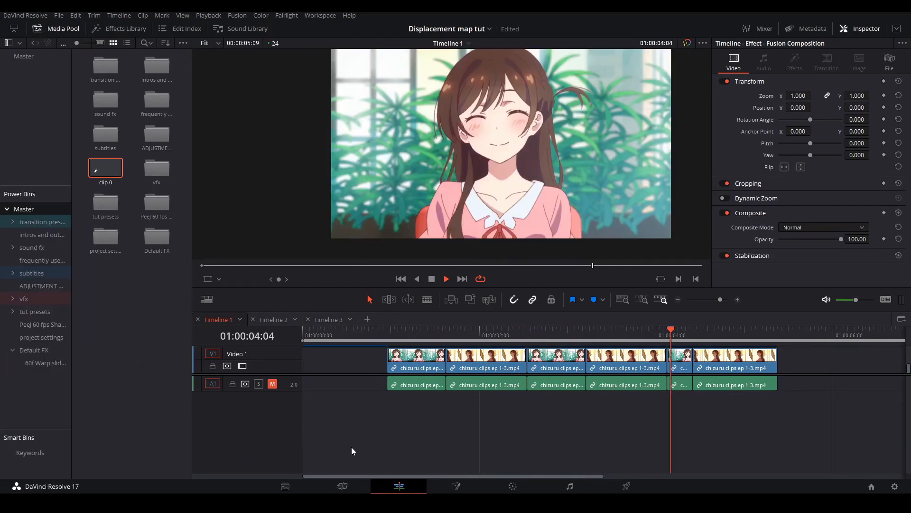
{"action": "left_click", "coordinate": [372, 329]}
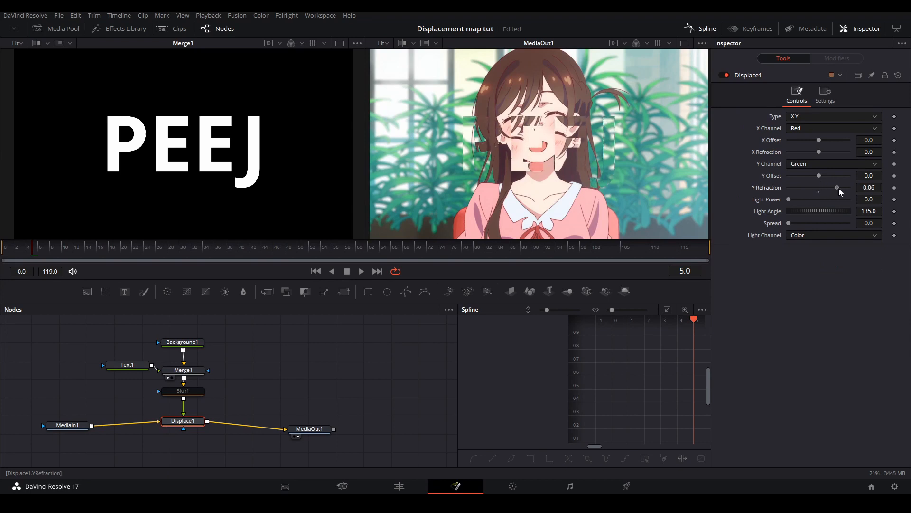
{"action": "left_click_drag", "start_coordinate": [837, 187], "coordinate": [843, 187]}
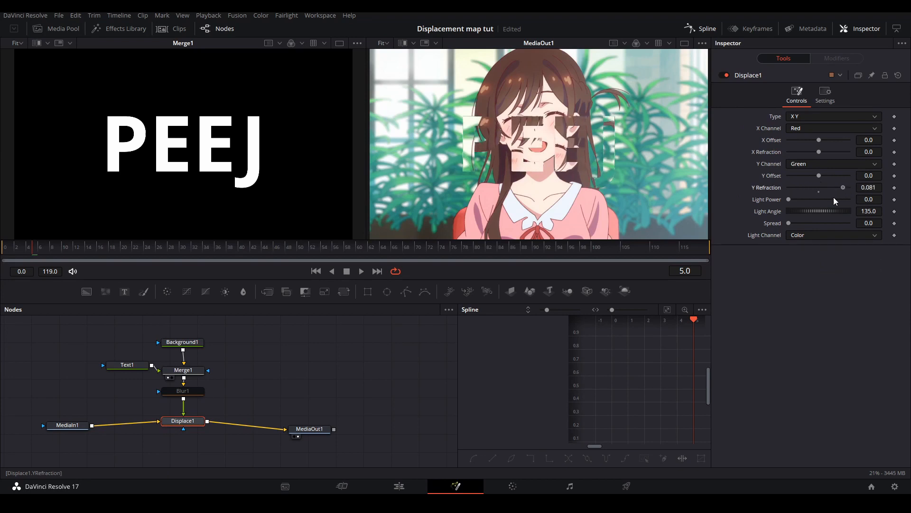
{"action": "left_click", "coordinate": [182, 391]}
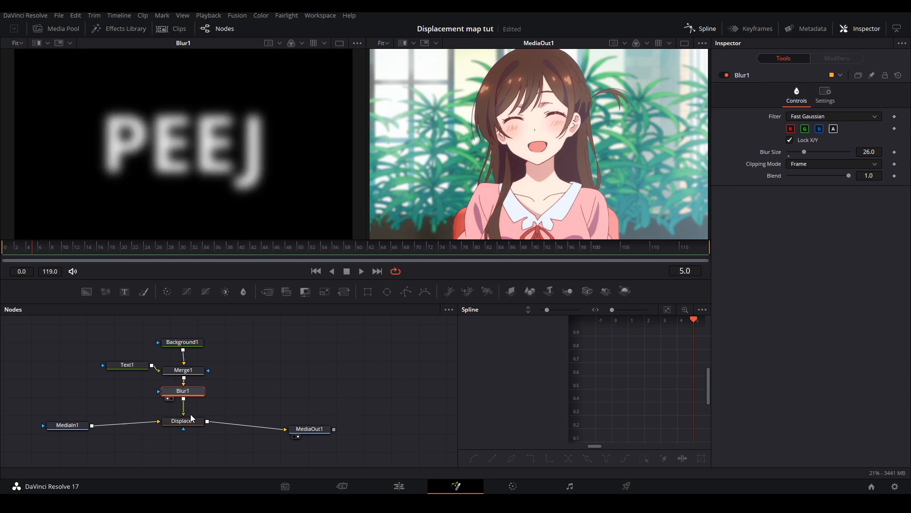
{"action": "left_click", "coordinate": [183, 420]}
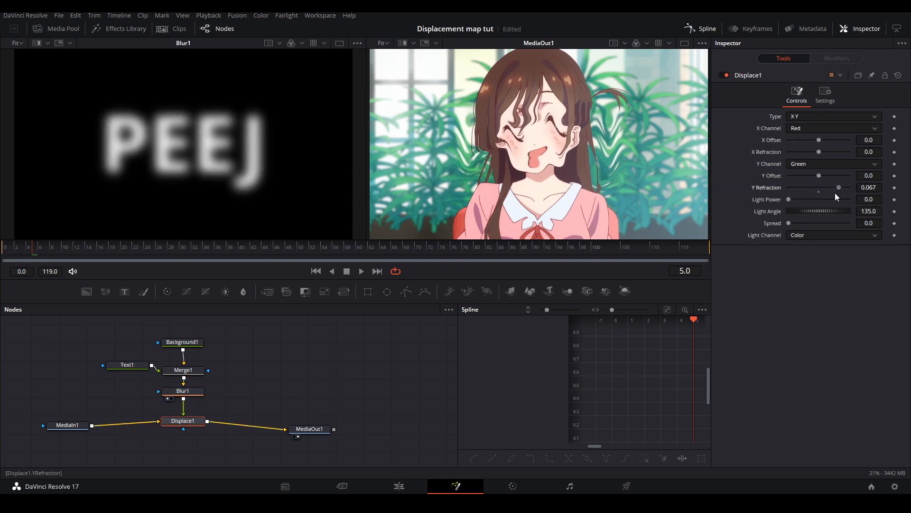
{"action": "left_click_drag", "start_coordinate": [838, 187], "coordinate": [849, 187]}
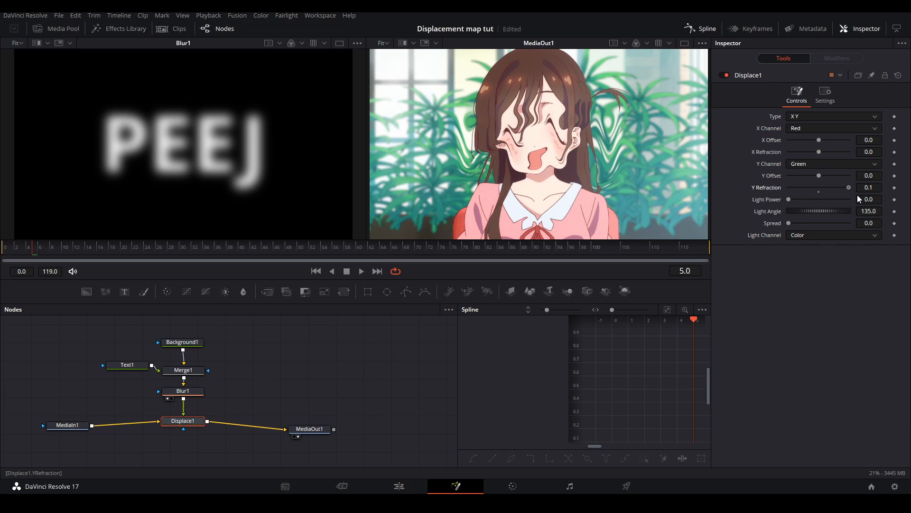
Step: On Timeline 3, place the adjustment clip on Video 2 above the first clip and enter its Fusion comp
{"action": "left_click", "coordinate": [398, 486]}
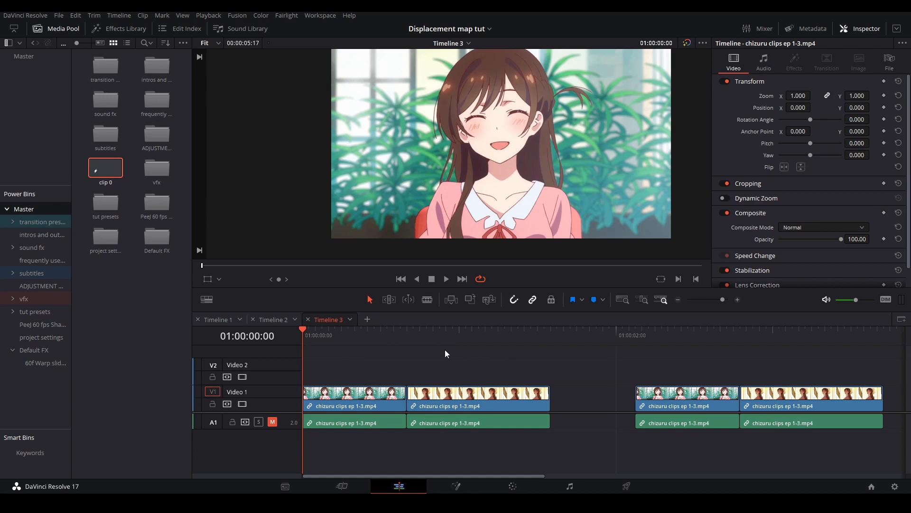
{"action": "left_click_drag", "start_coordinate": [105, 167], "coordinate": [334, 358]}
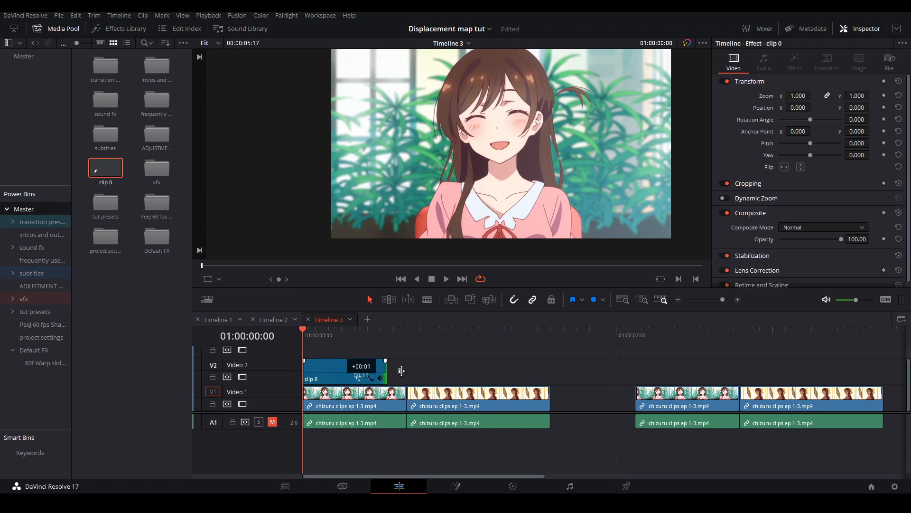
{"action": "left_click", "coordinate": [455, 487]}
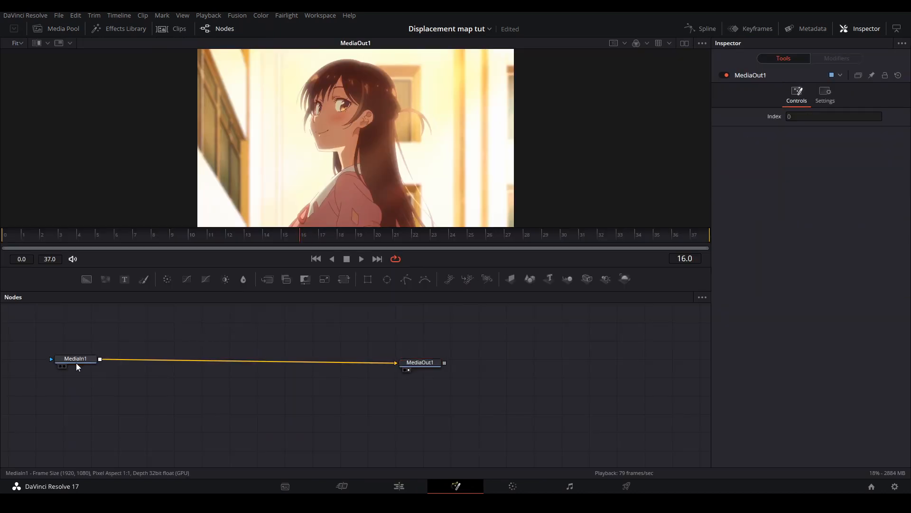
Step: Add a Displace node between MediaIn and MediaOut, fed by a Background node set to Gradient type
{"action": "type", "text": "Displace"}
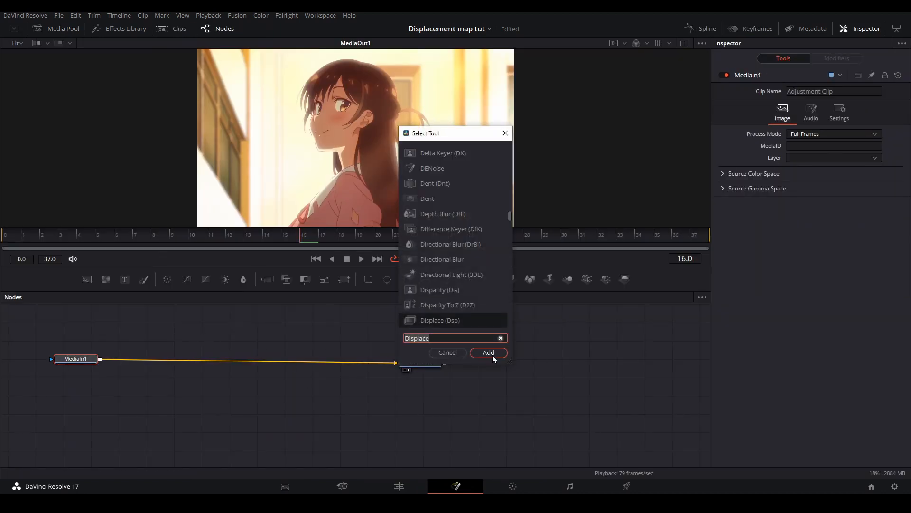
{"action": "left_click", "coordinate": [488, 352]}
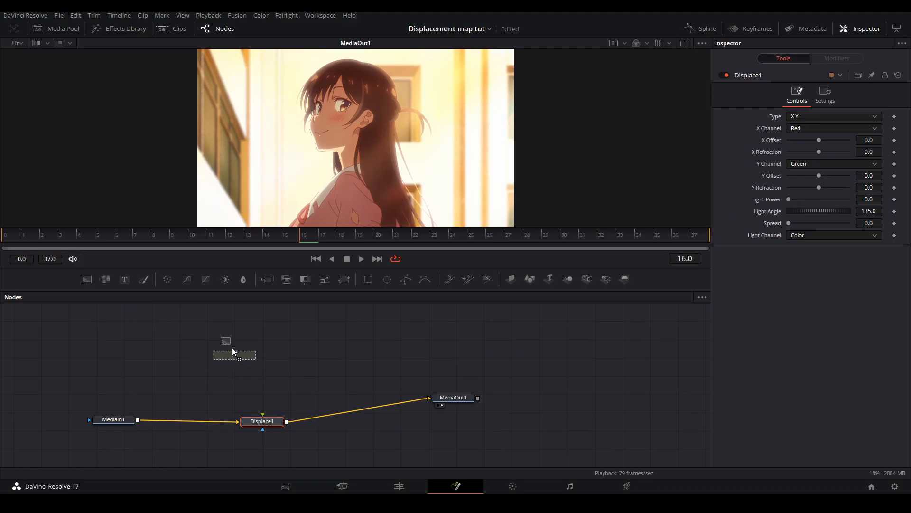
{"action": "left_click_drag", "start_coordinate": [231, 349], "coordinate": [259, 402]}
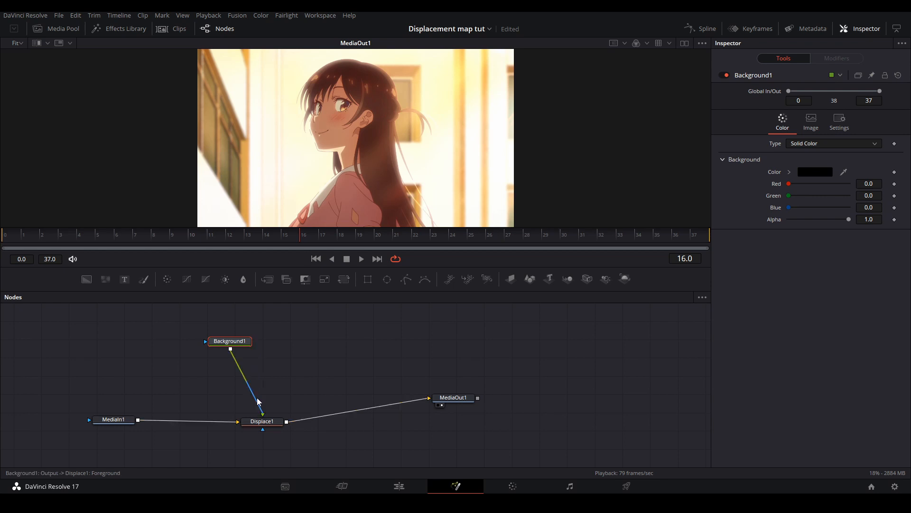
{"action": "left_click", "coordinate": [229, 341]}
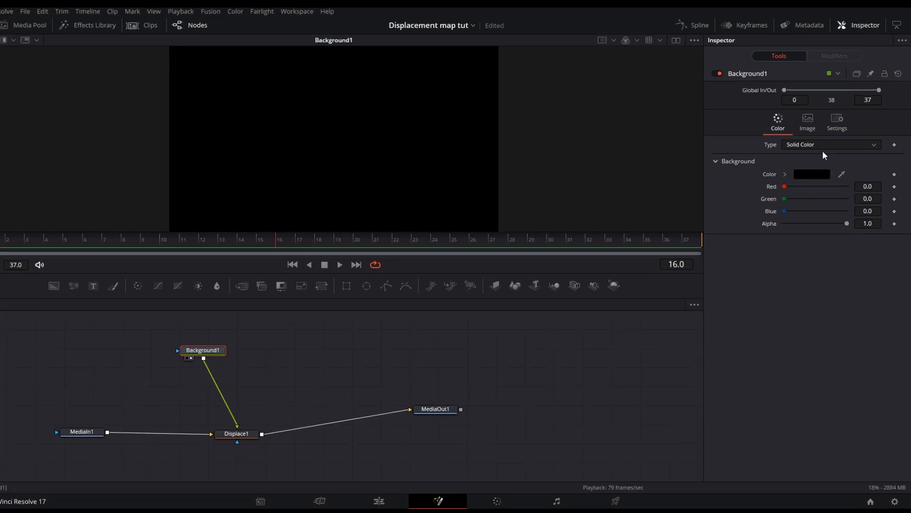
{"action": "left_click", "coordinate": [831, 144]}
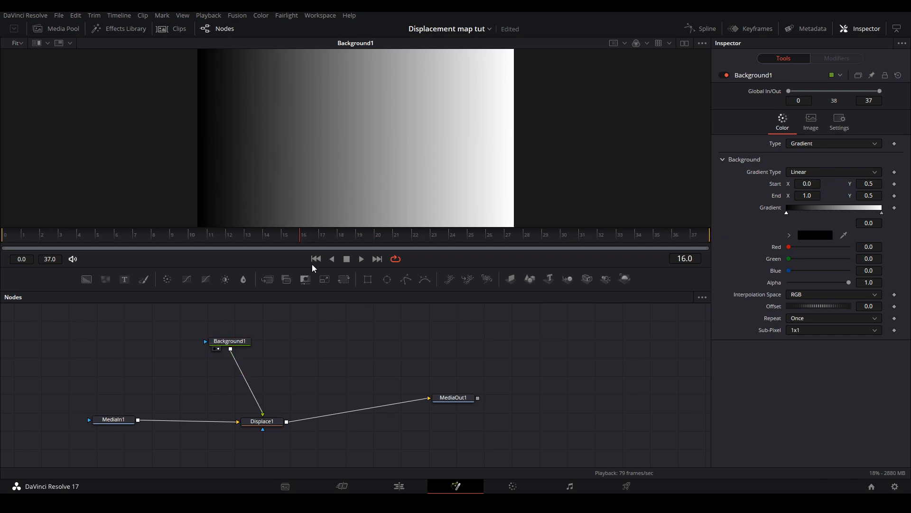
{"action": "left_click_drag", "start_coordinate": [261, 421], "coordinate": [231, 417]}
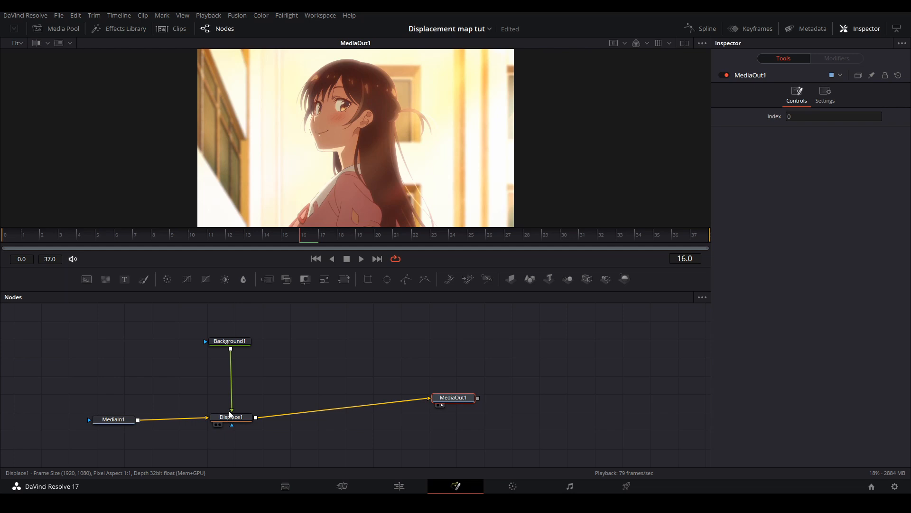
Step: Set Displace1's X Refraction to -0.45 with a keyframe at frame 15
{"action": "left_click", "coordinate": [230, 417]}
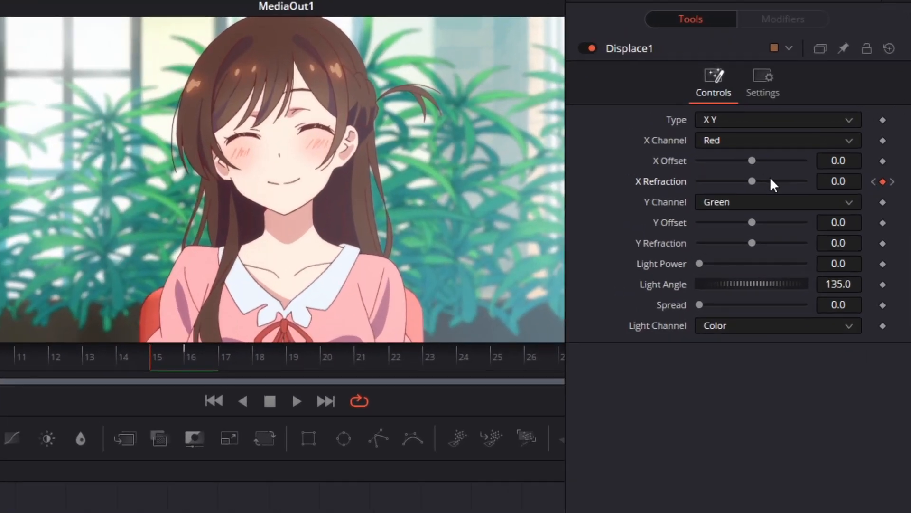
{"action": "left_click_drag", "start_coordinate": [752, 181], "coordinate": [699, 181]}
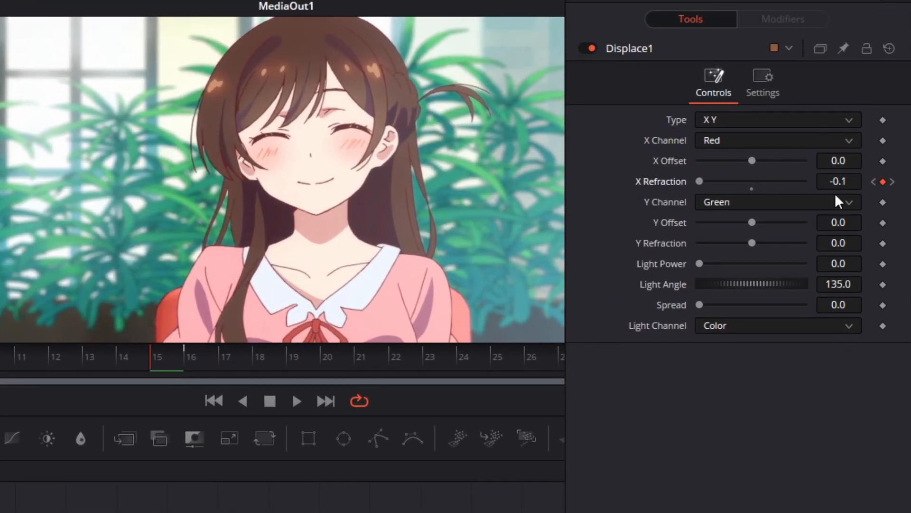
{"action": "type", "text": "-.45"}
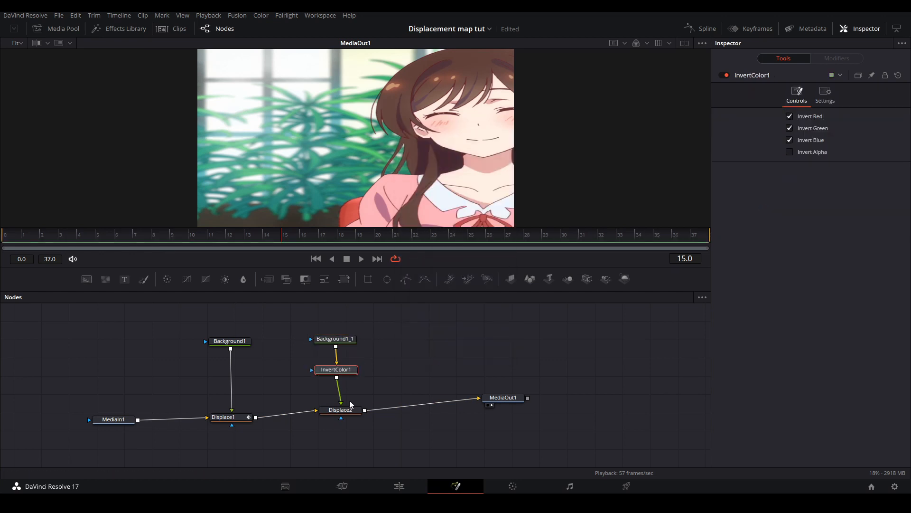
Step: Set the second Displace node's X Refraction to 0.45 with a keyframe
{"action": "left_click", "coordinate": [335, 410]}
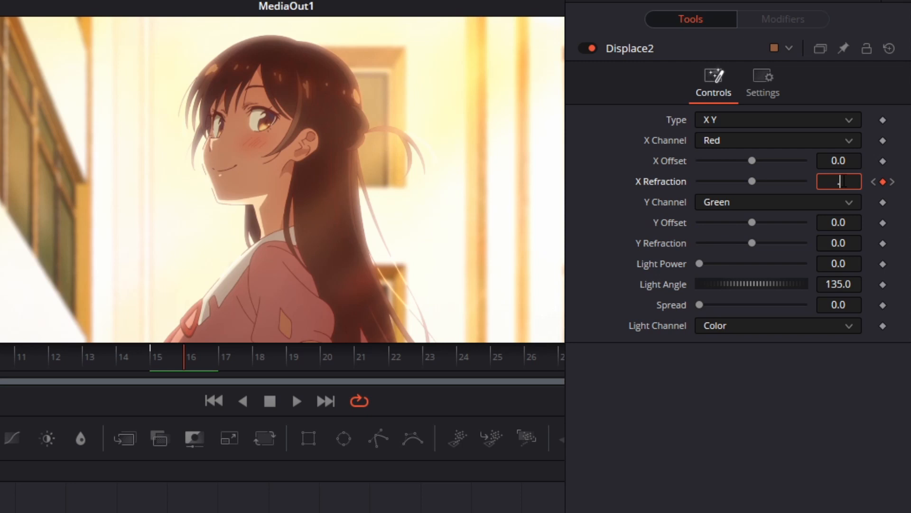
{"action": "type", "text": "0.45"}
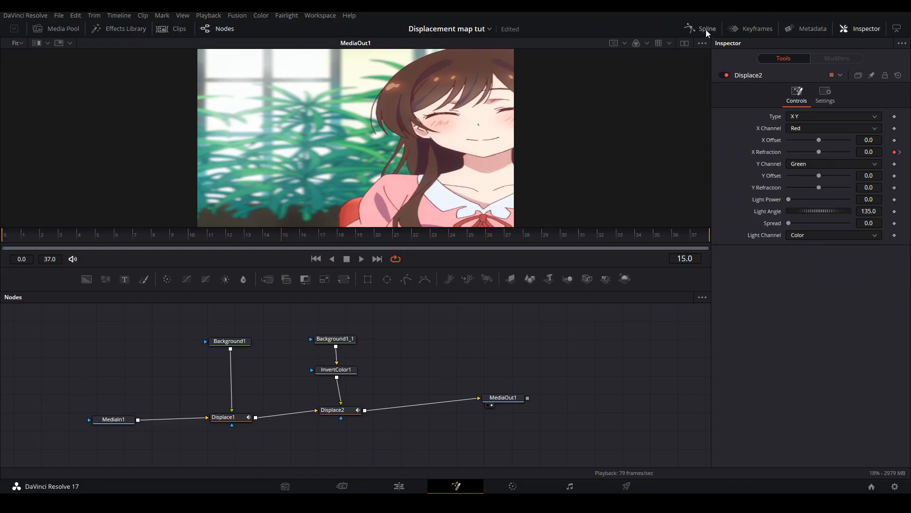
Step: Ease the X Refraction curve around its keyframe in the Spline editor
{"action": "left_click", "coordinate": [706, 28]}
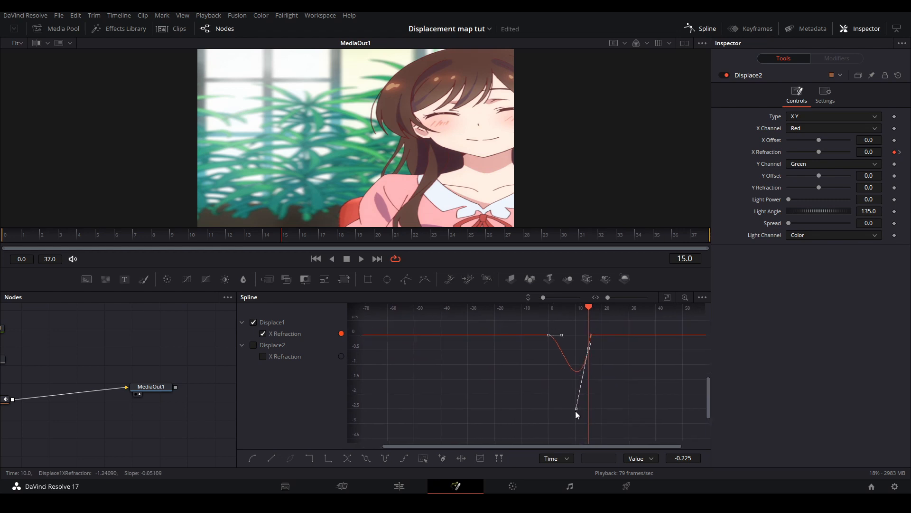
{"action": "left_click_drag", "start_coordinate": [575, 407], "coordinate": [588, 341]}
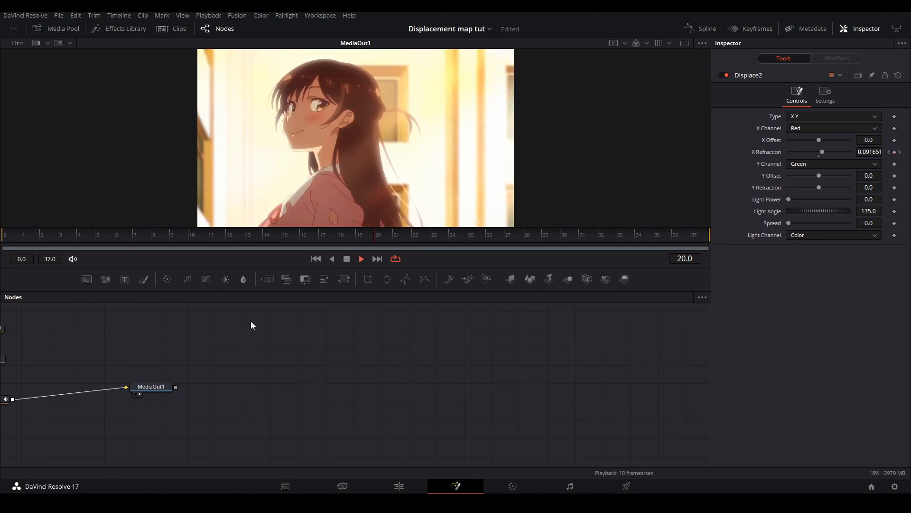
Step: Enable motion blur in Displace2's Settings and return to the Edit page
{"action": "left_click", "coordinate": [825, 93]}
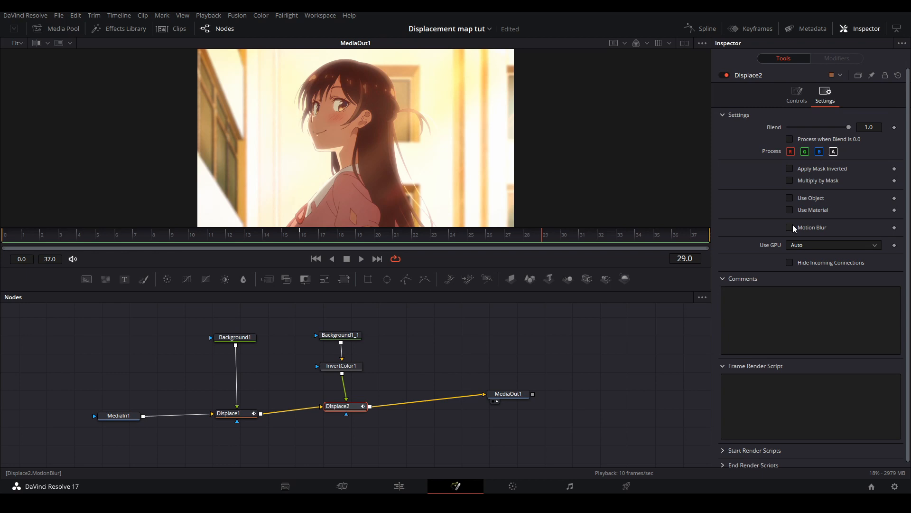
{"action": "left_click", "coordinate": [790, 227]}
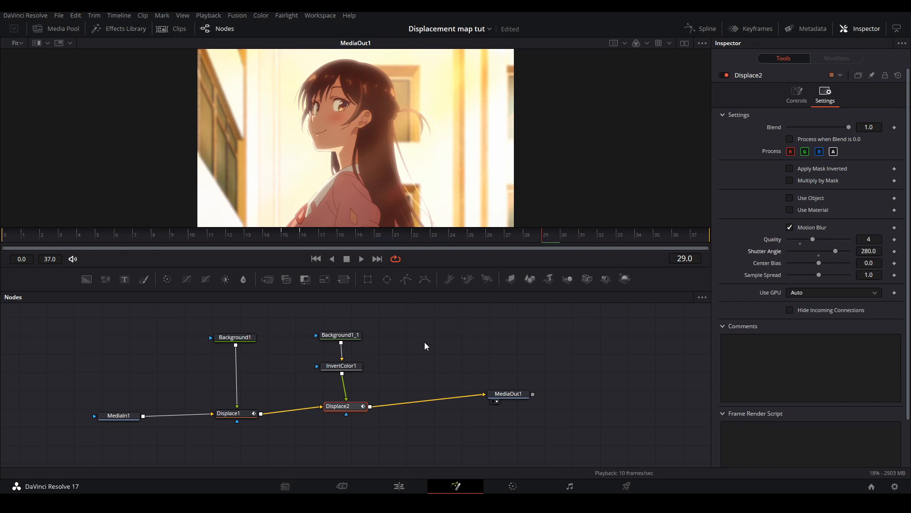
{"action": "left_click", "coordinate": [399, 486]}
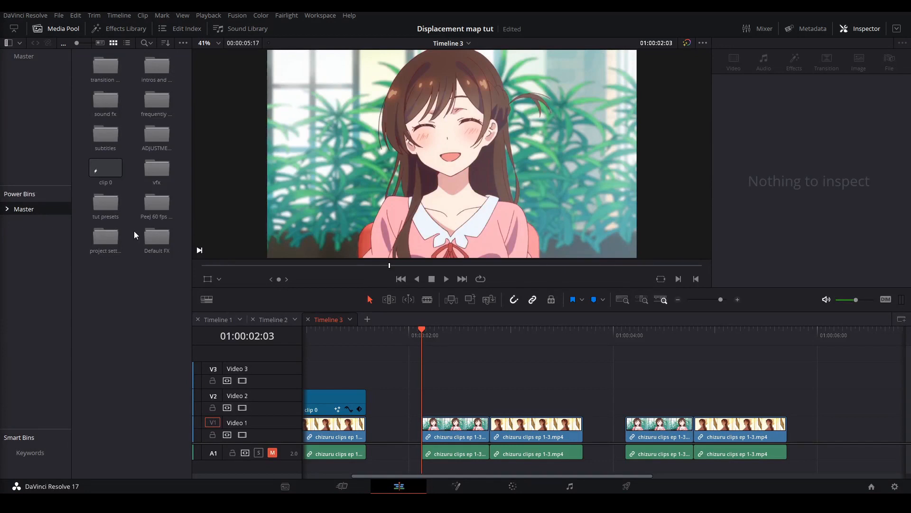
Step: In Fusion, set FastNoise1 detail to about 5.35, unlock X/Y scale and enter an X Scale of 100
{"action": "left_click", "coordinate": [455, 486]}
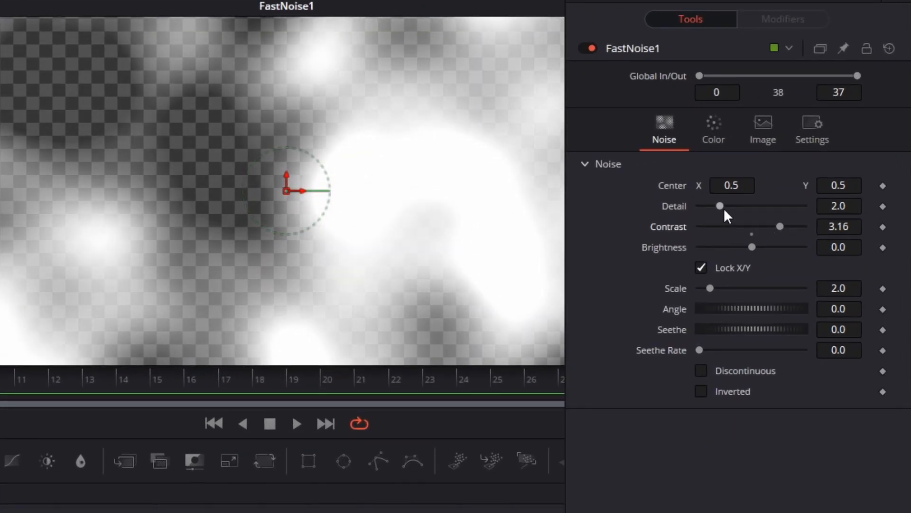
{"action": "left_click_drag", "start_coordinate": [719, 205], "coordinate": [756, 205]}
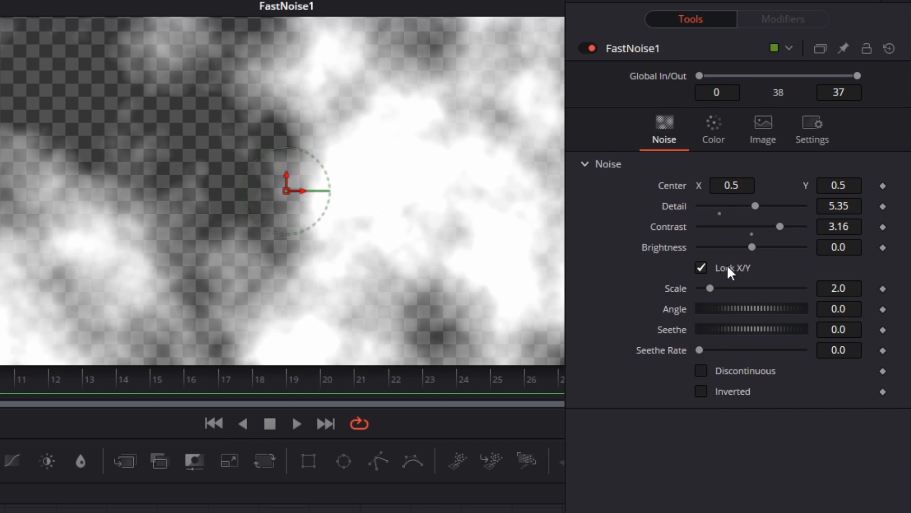
{"action": "left_click", "coordinate": [701, 268]}
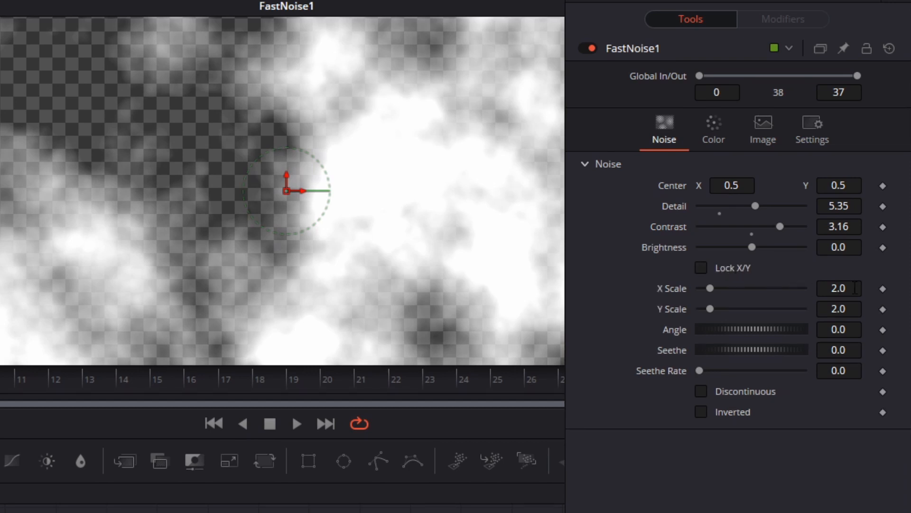
{"action": "type", "text": "100"}
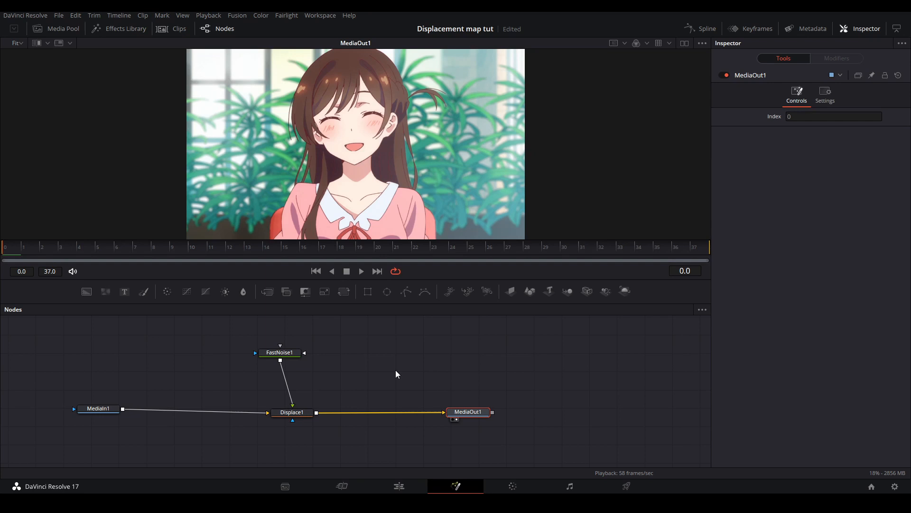
Step: Select Displace1 to animate its Y Offset and Y Refraction with the noise map
{"action": "left_click", "coordinate": [291, 412]}
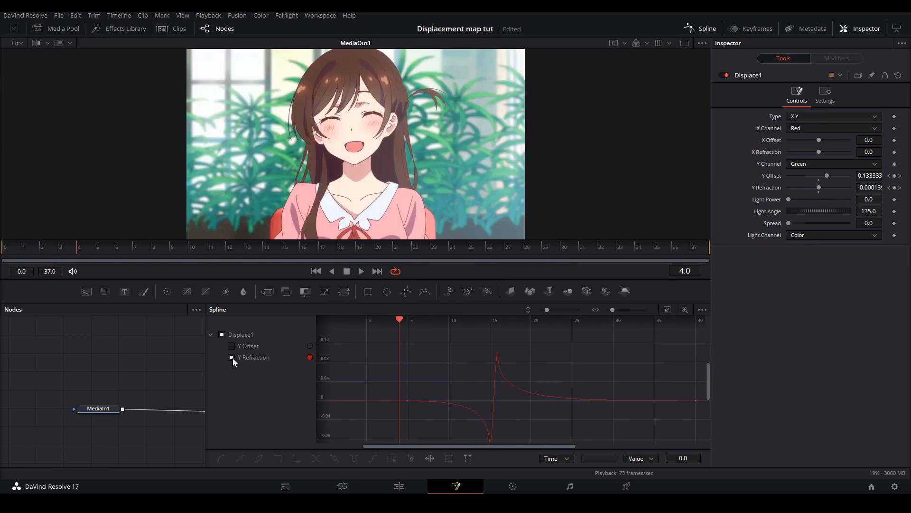
Step: Show the Y Refraction animation curve, then view Displace1's general Settings
{"action": "left_click", "coordinate": [231, 346]}
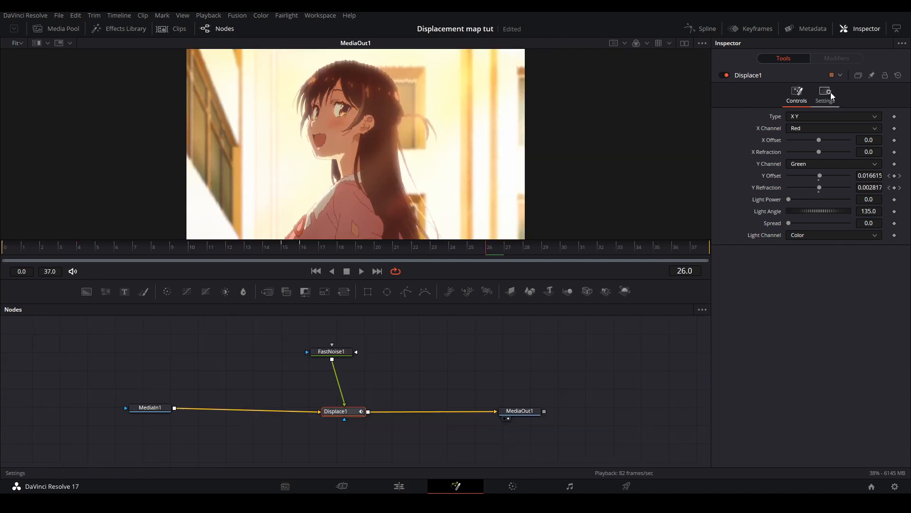
{"action": "left_click", "coordinate": [825, 93]}
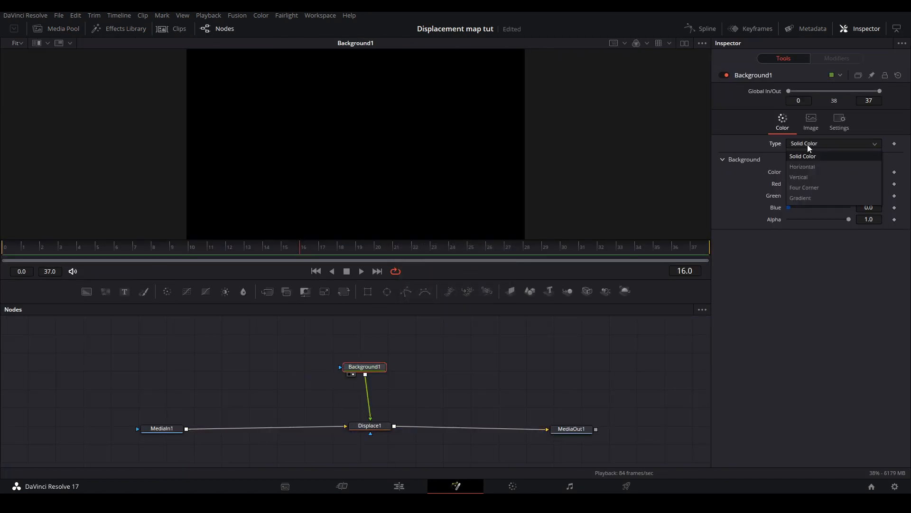
Step: Make Background1 a radial gradient and edit its colour point so the centre is white
{"action": "left_click", "coordinate": [801, 198]}
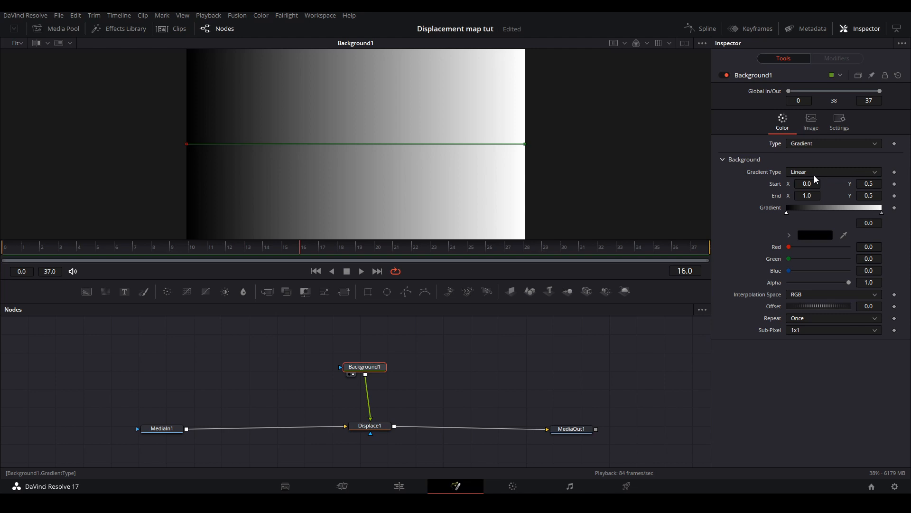
{"action": "left_click", "coordinate": [833, 172]}
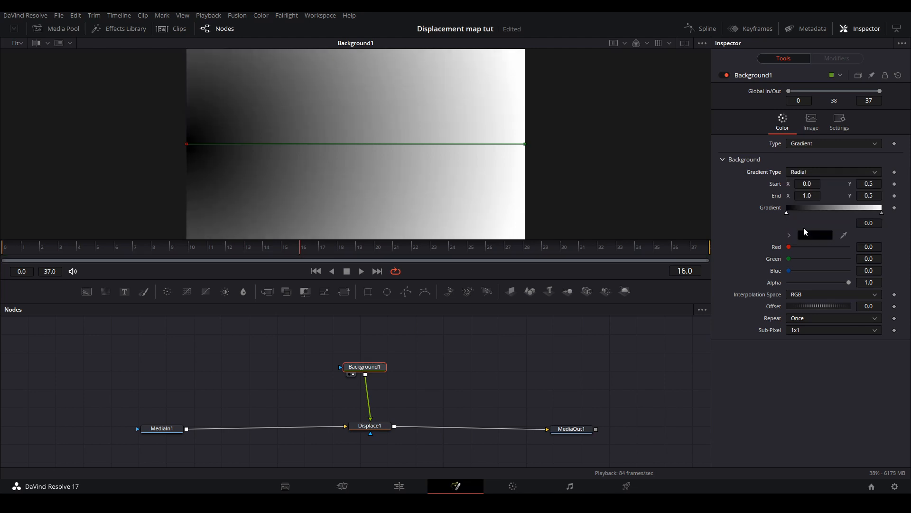
{"action": "left_click", "coordinate": [807, 184]}
{"action": "type", "text": "0.5"}
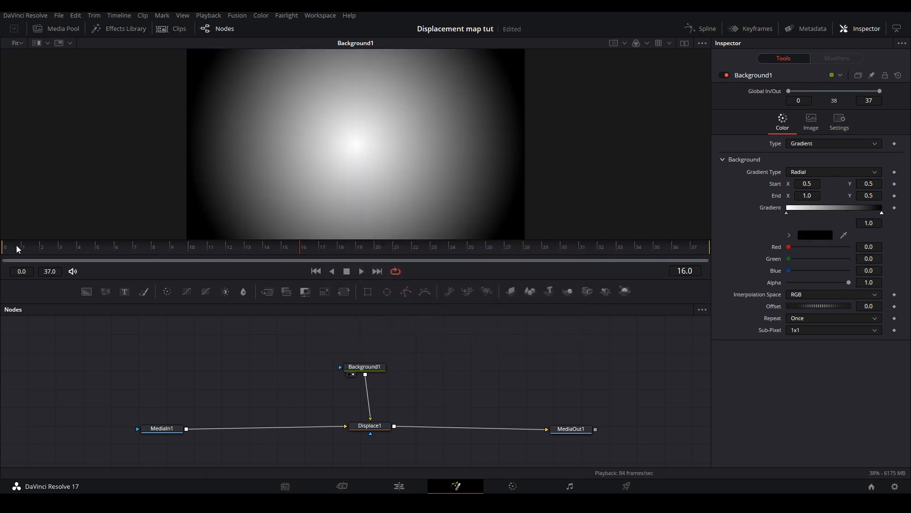
Step: Around frame 15, keyframe Displace1's Refraction Strength to 0.1 and then up to 1.24
{"action": "left_click", "coordinate": [369, 425]}
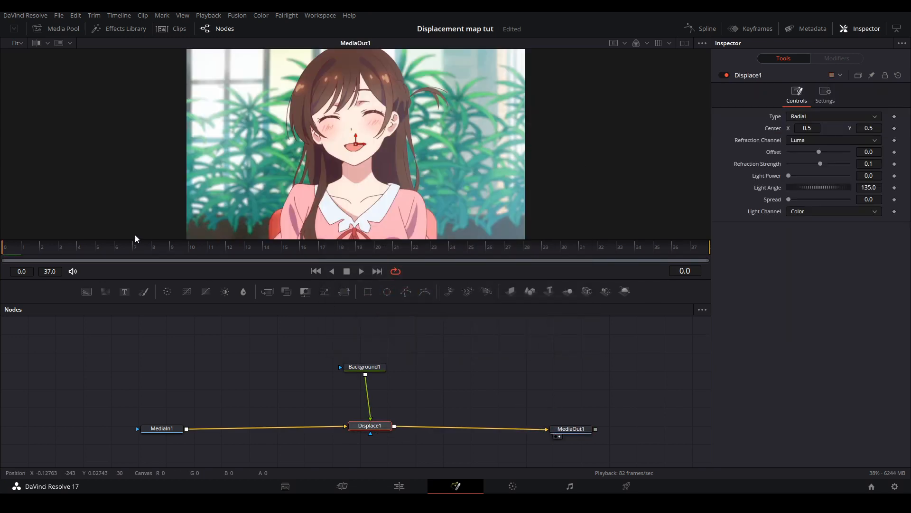
{"action": "left_click_drag", "start_coordinate": [820, 163], "coordinate": [828, 164]}
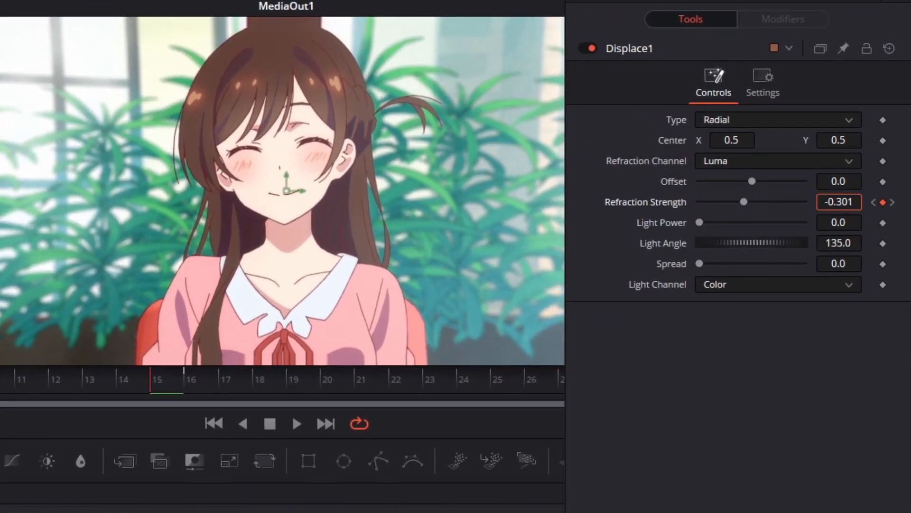
{"action": "left_click_drag", "start_coordinate": [743, 201], "coordinate": [732, 202]}
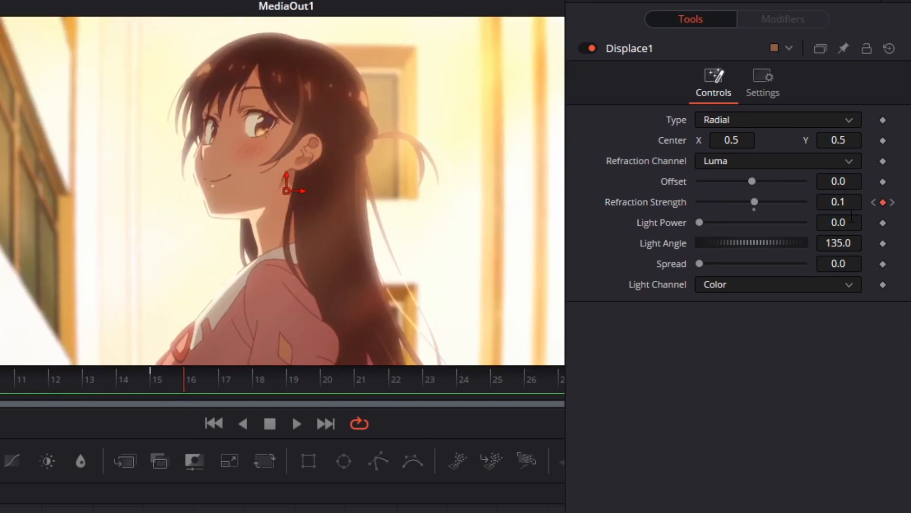
{"action": "left_click_drag", "start_coordinate": [755, 202], "coordinate": [784, 202]}
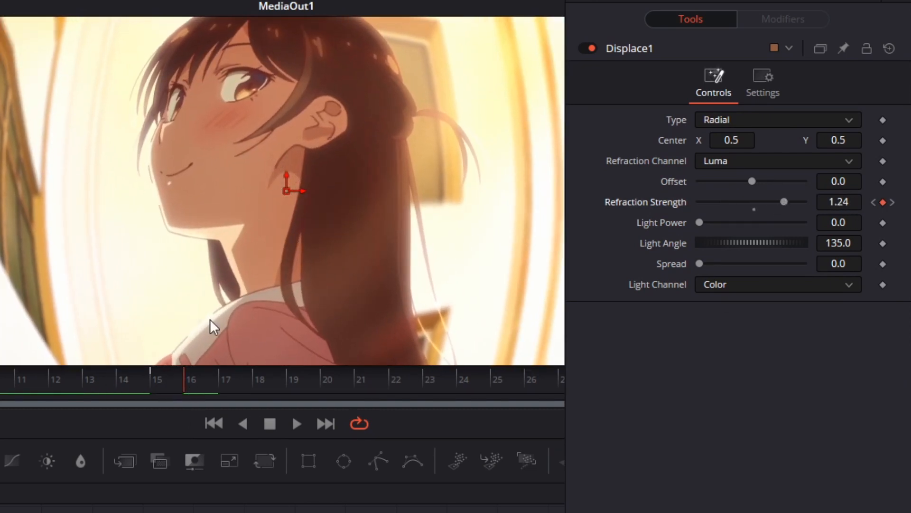